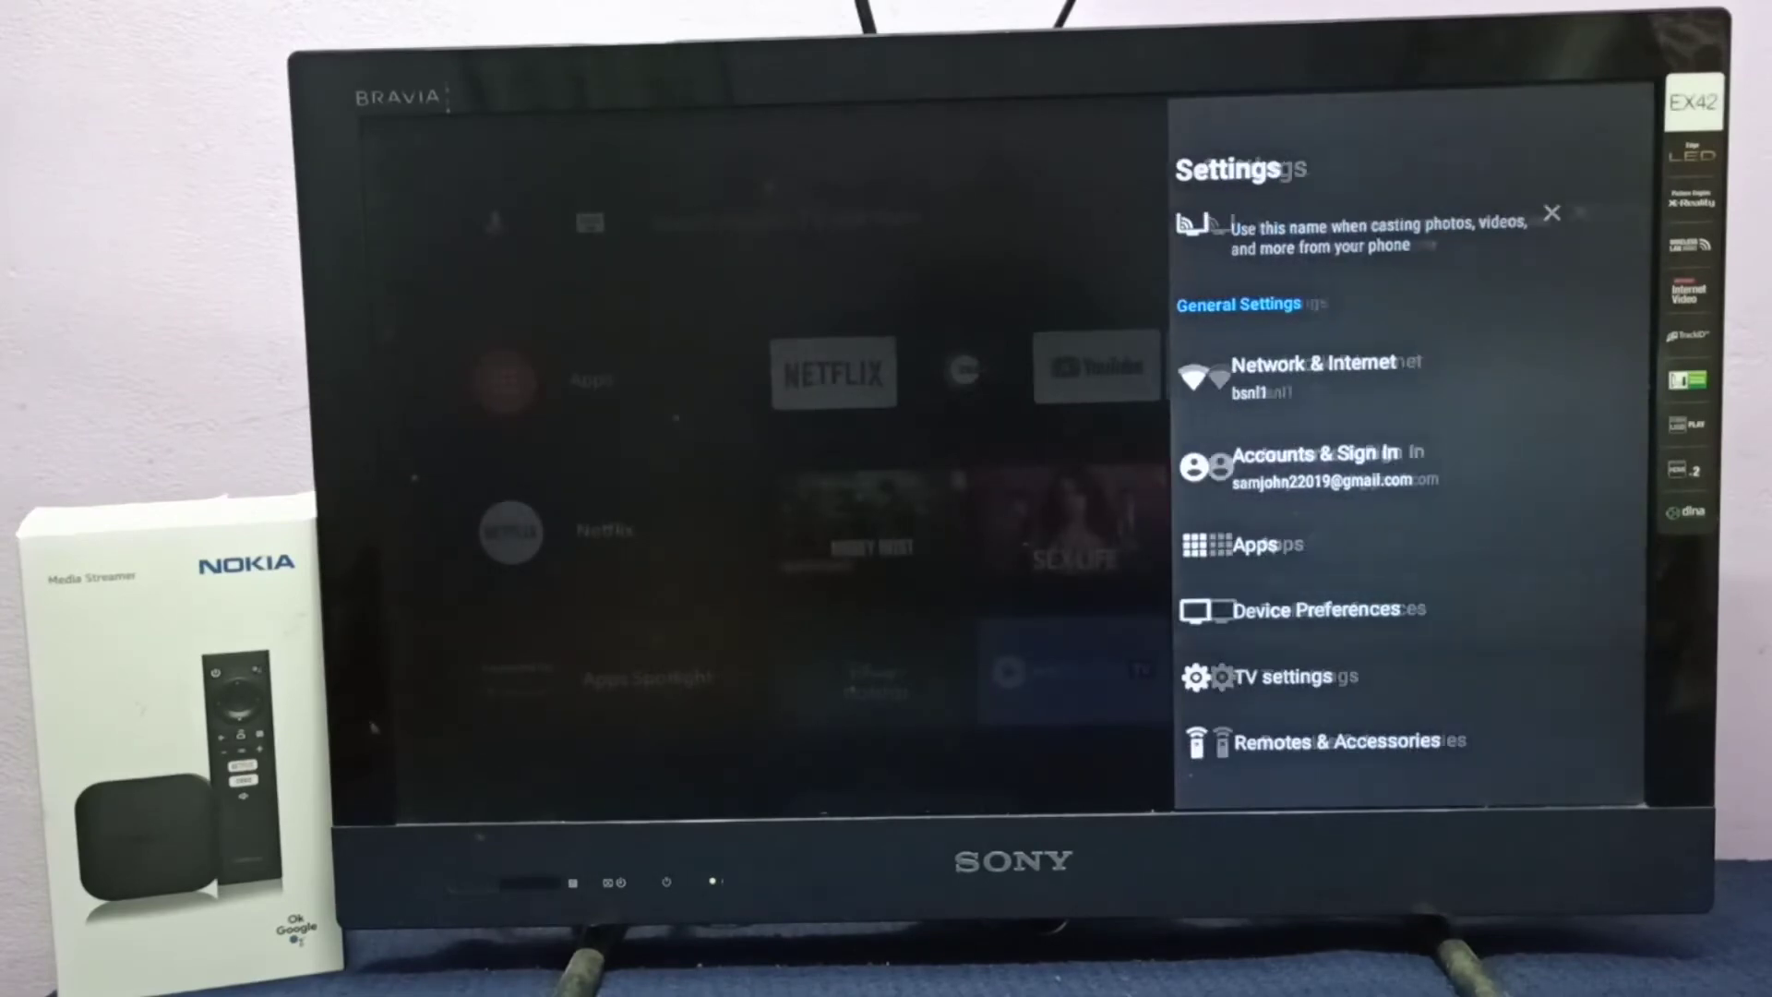
# - Enter Device Preferences and reach the About page listing firmware 9.6.12
pyautogui.click(1304, 610)
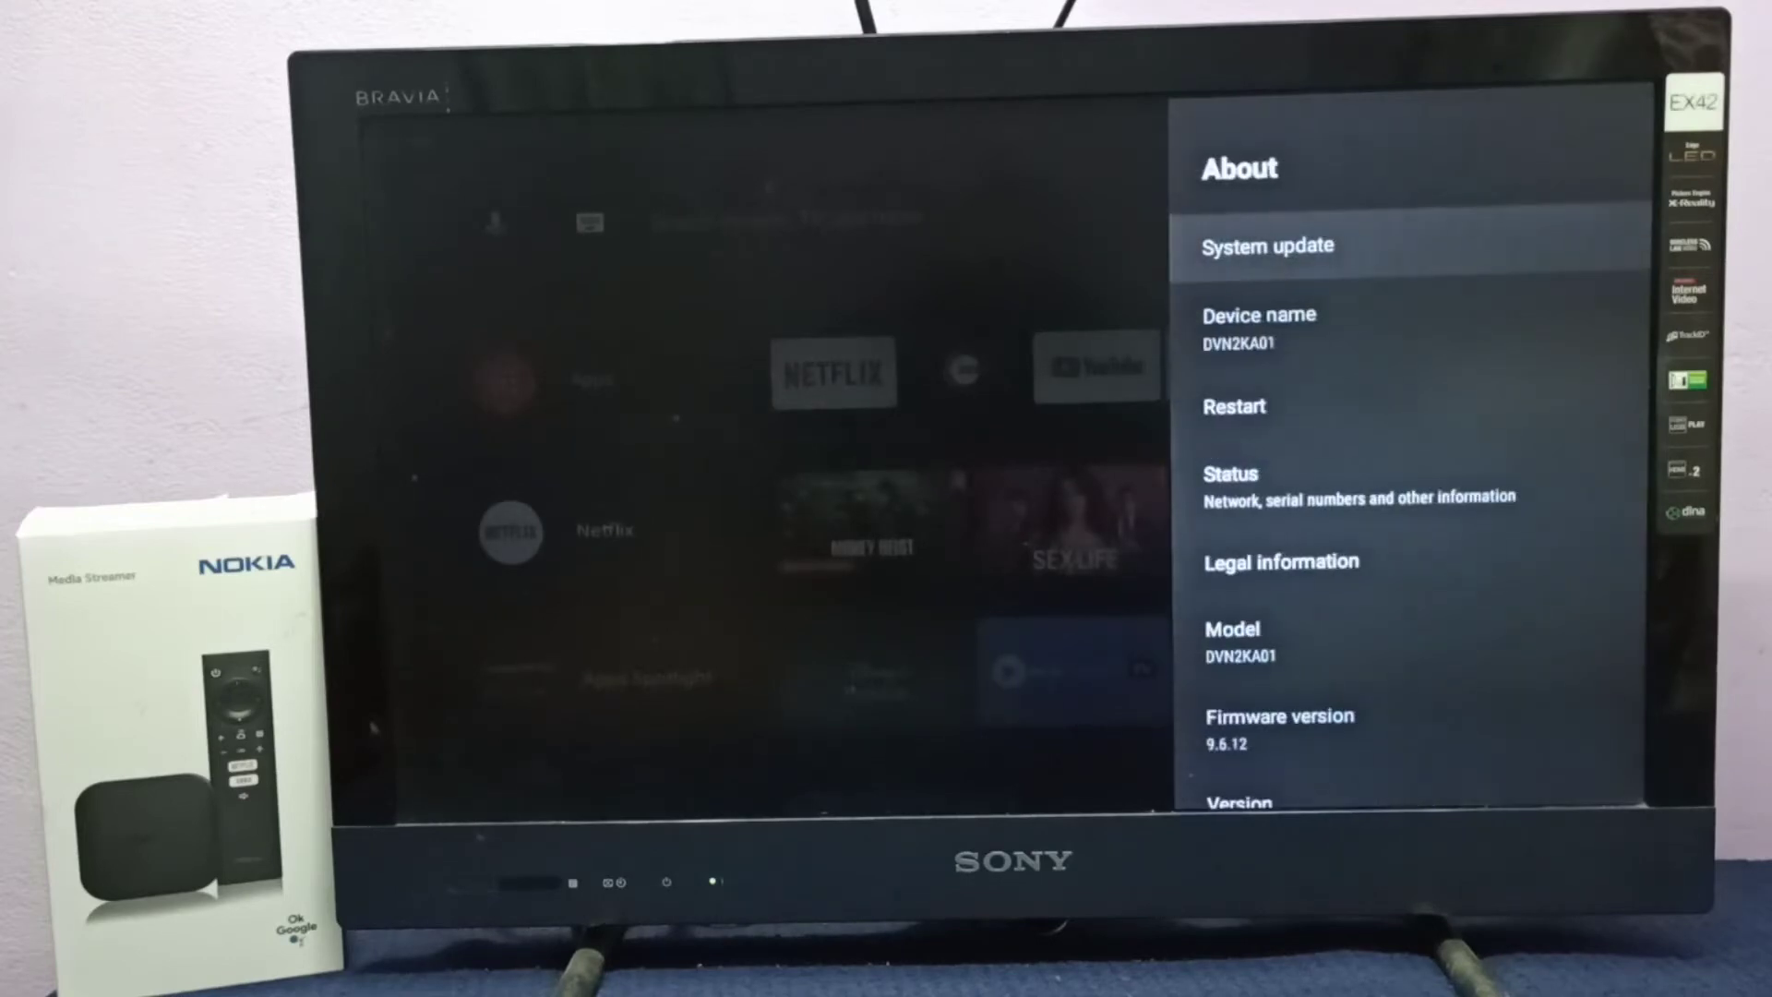
pyautogui.scroll(-3)
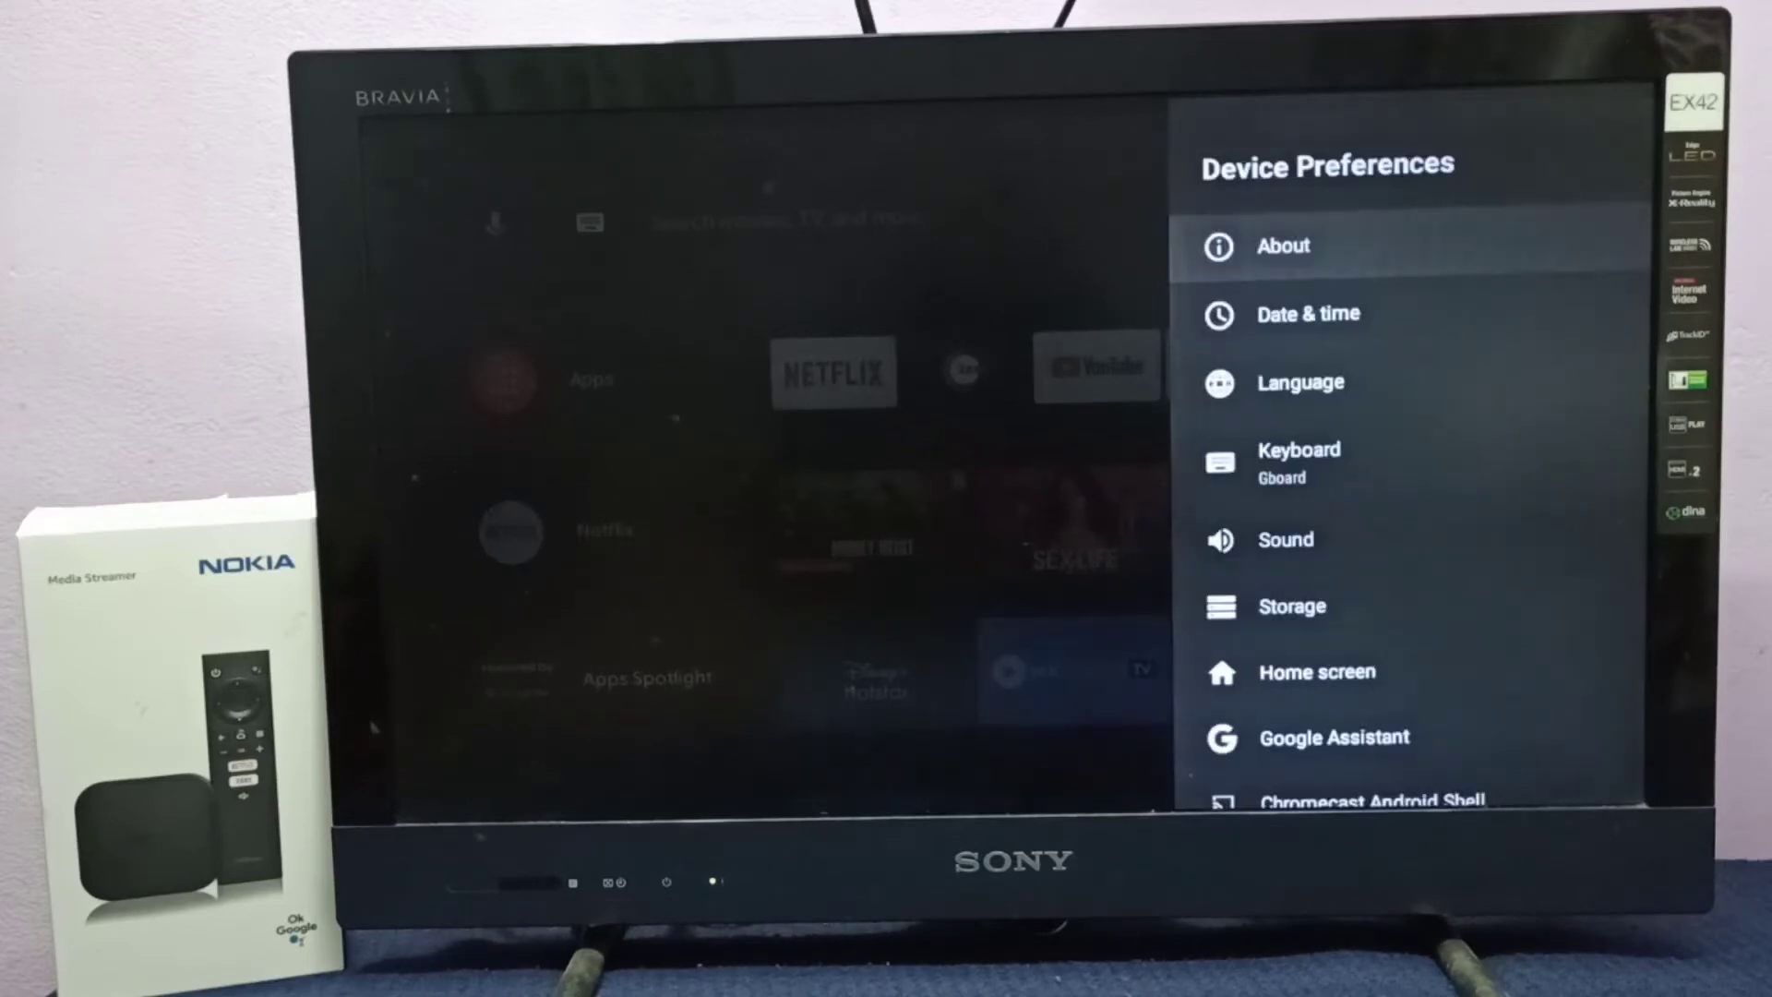
# - Move down the Device Preferences list and enter Developer options
pyautogui.press('down')
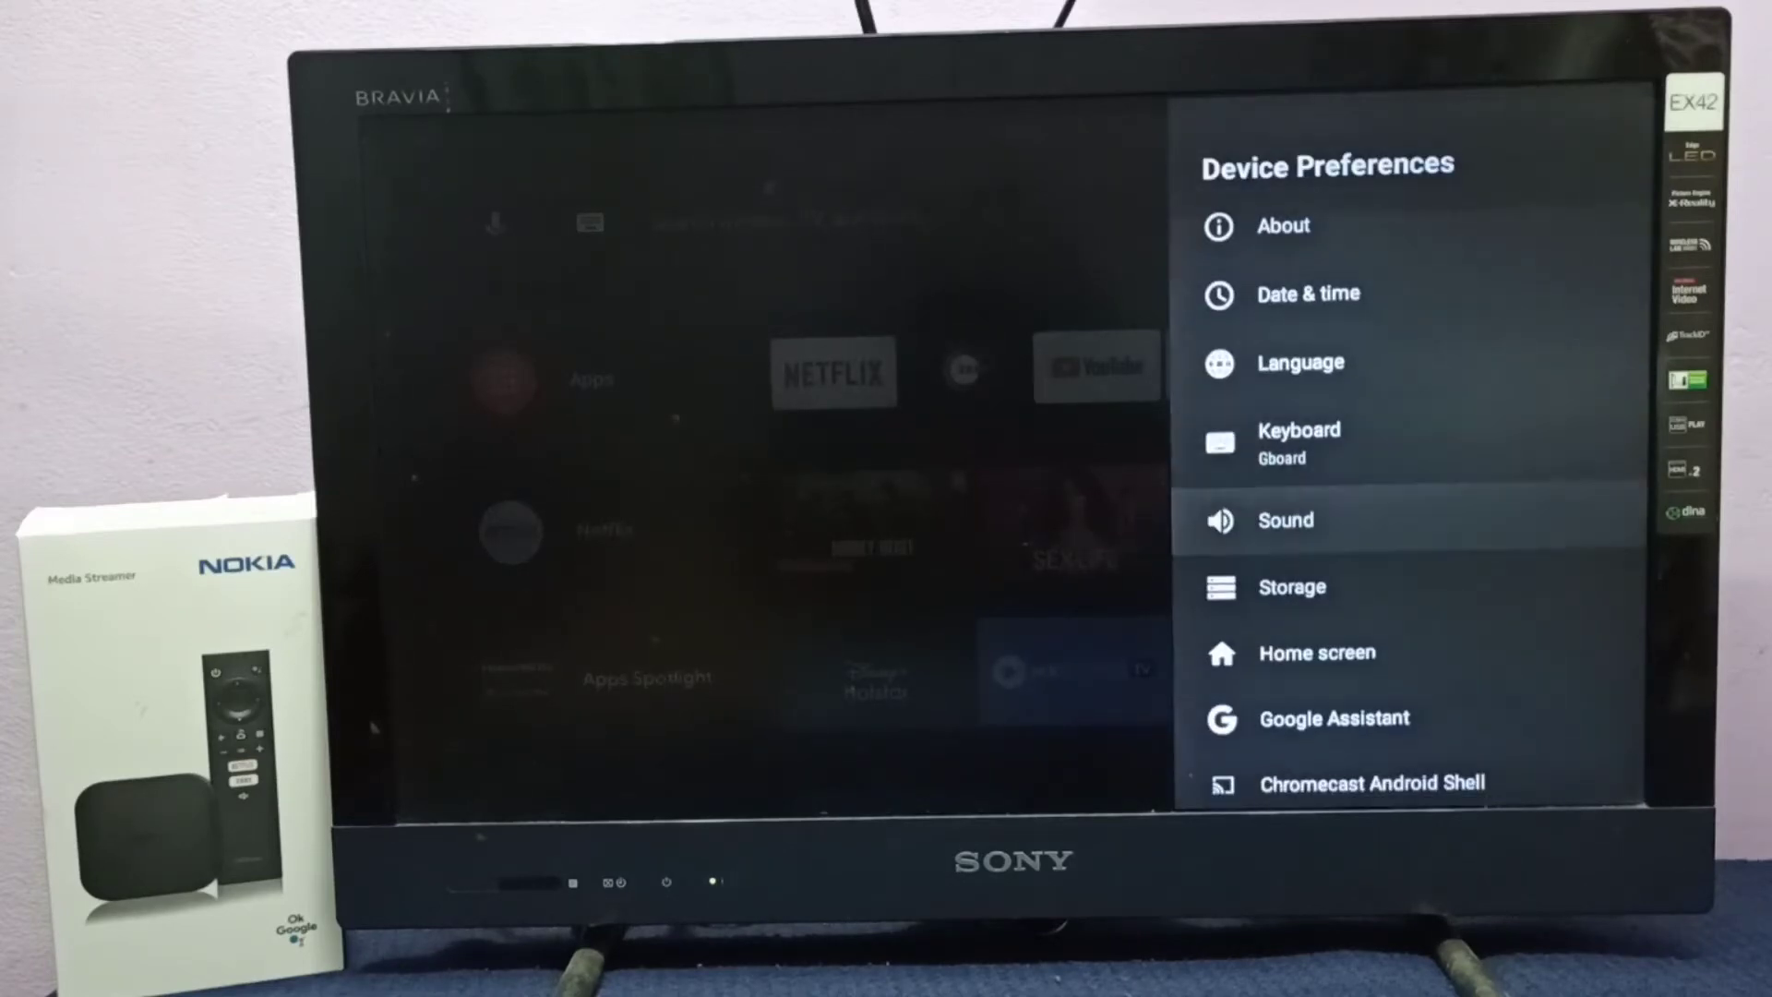
pyautogui.scroll(-3)
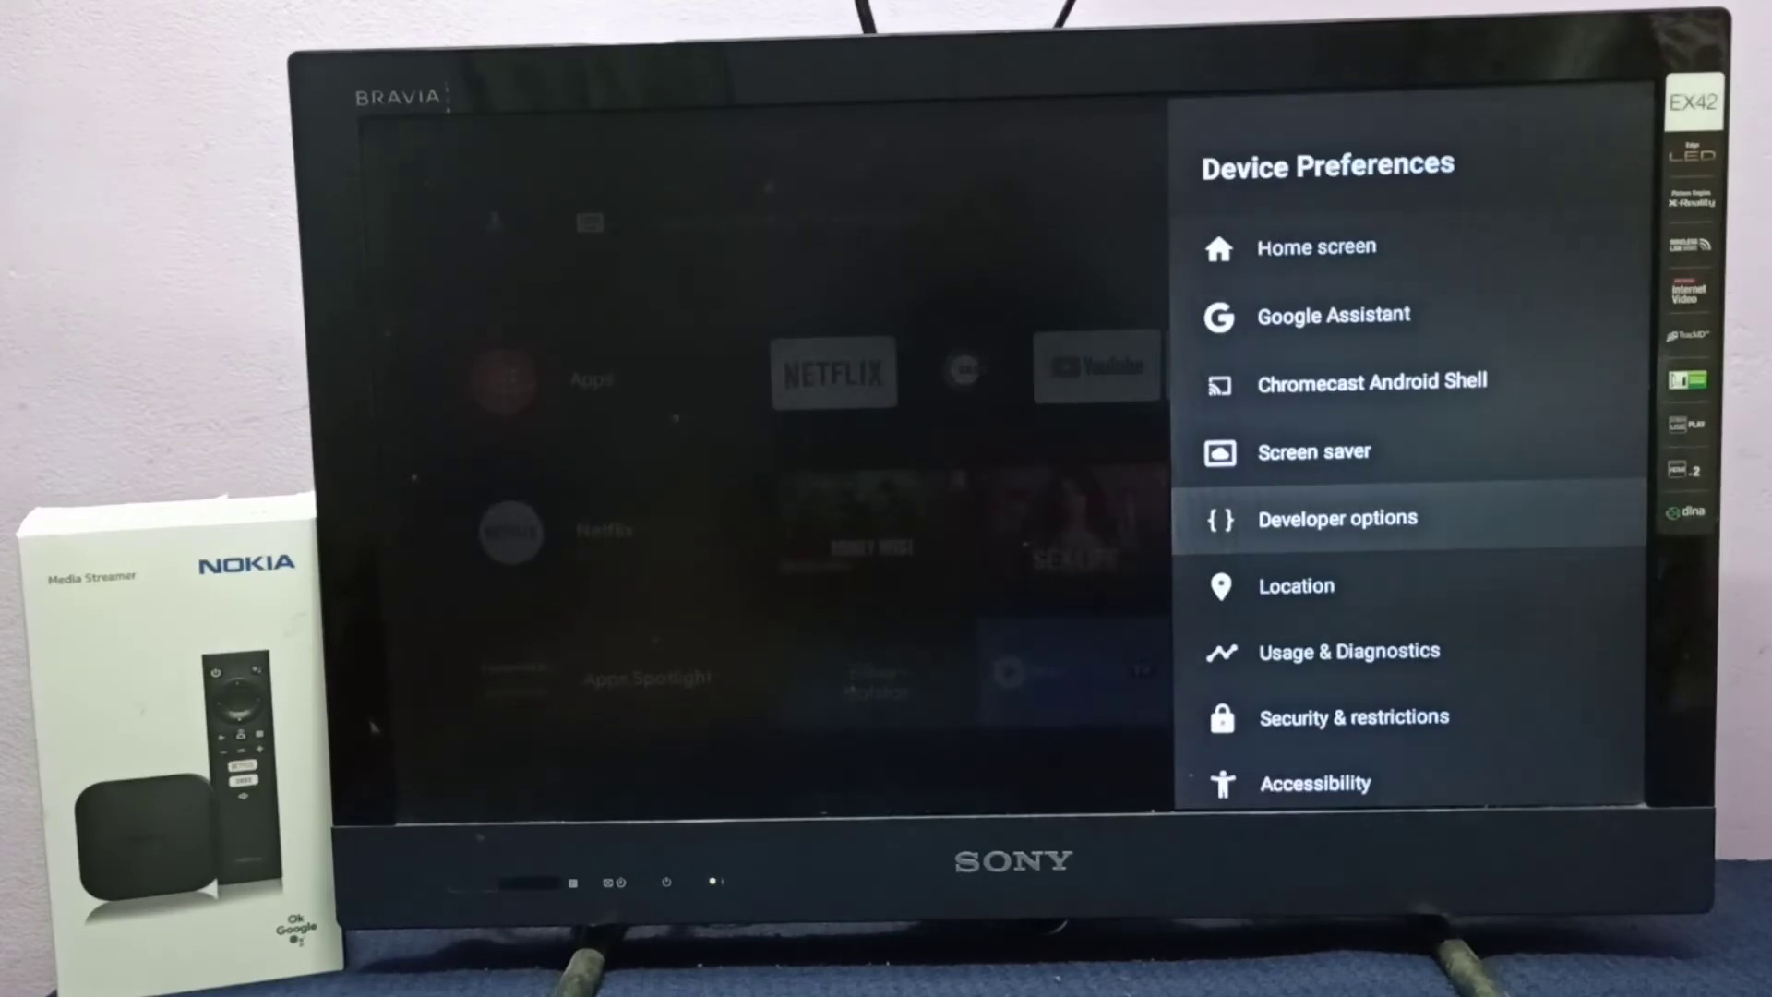
pyautogui.click(1336, 517)
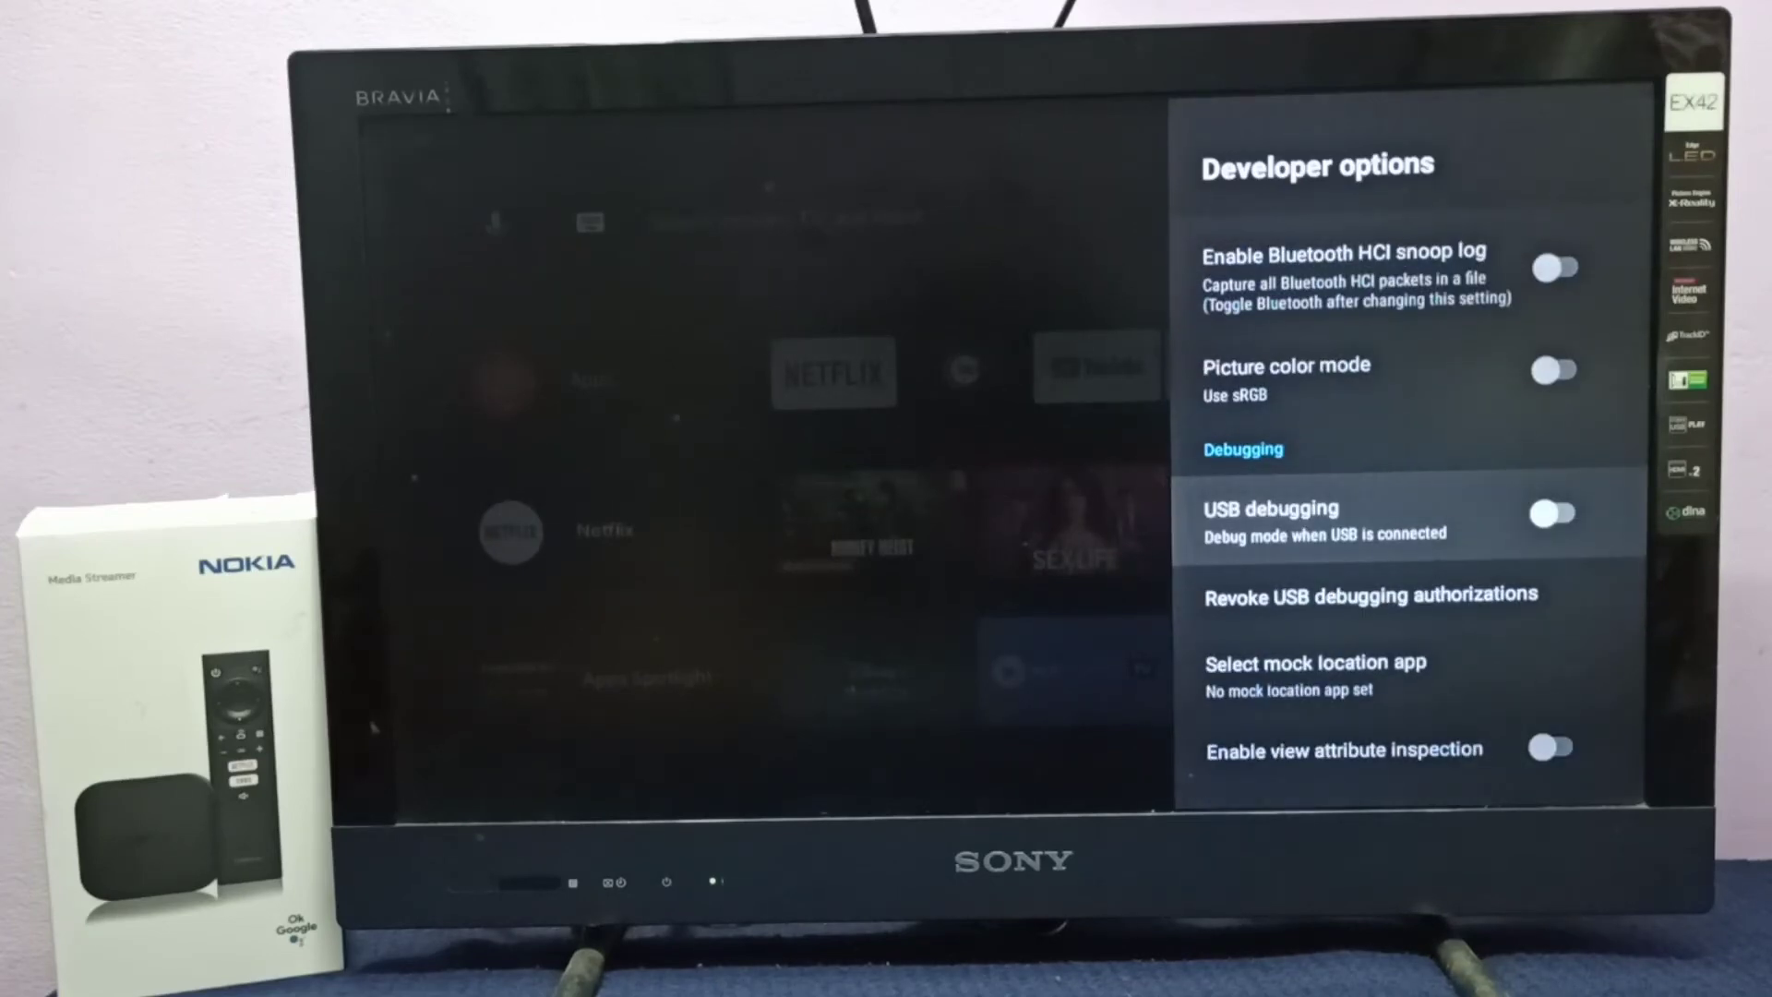
# - Switch USB debugging on and confirm OK in the Allow USB debugging warning
pyautogui.click(1556, 513)
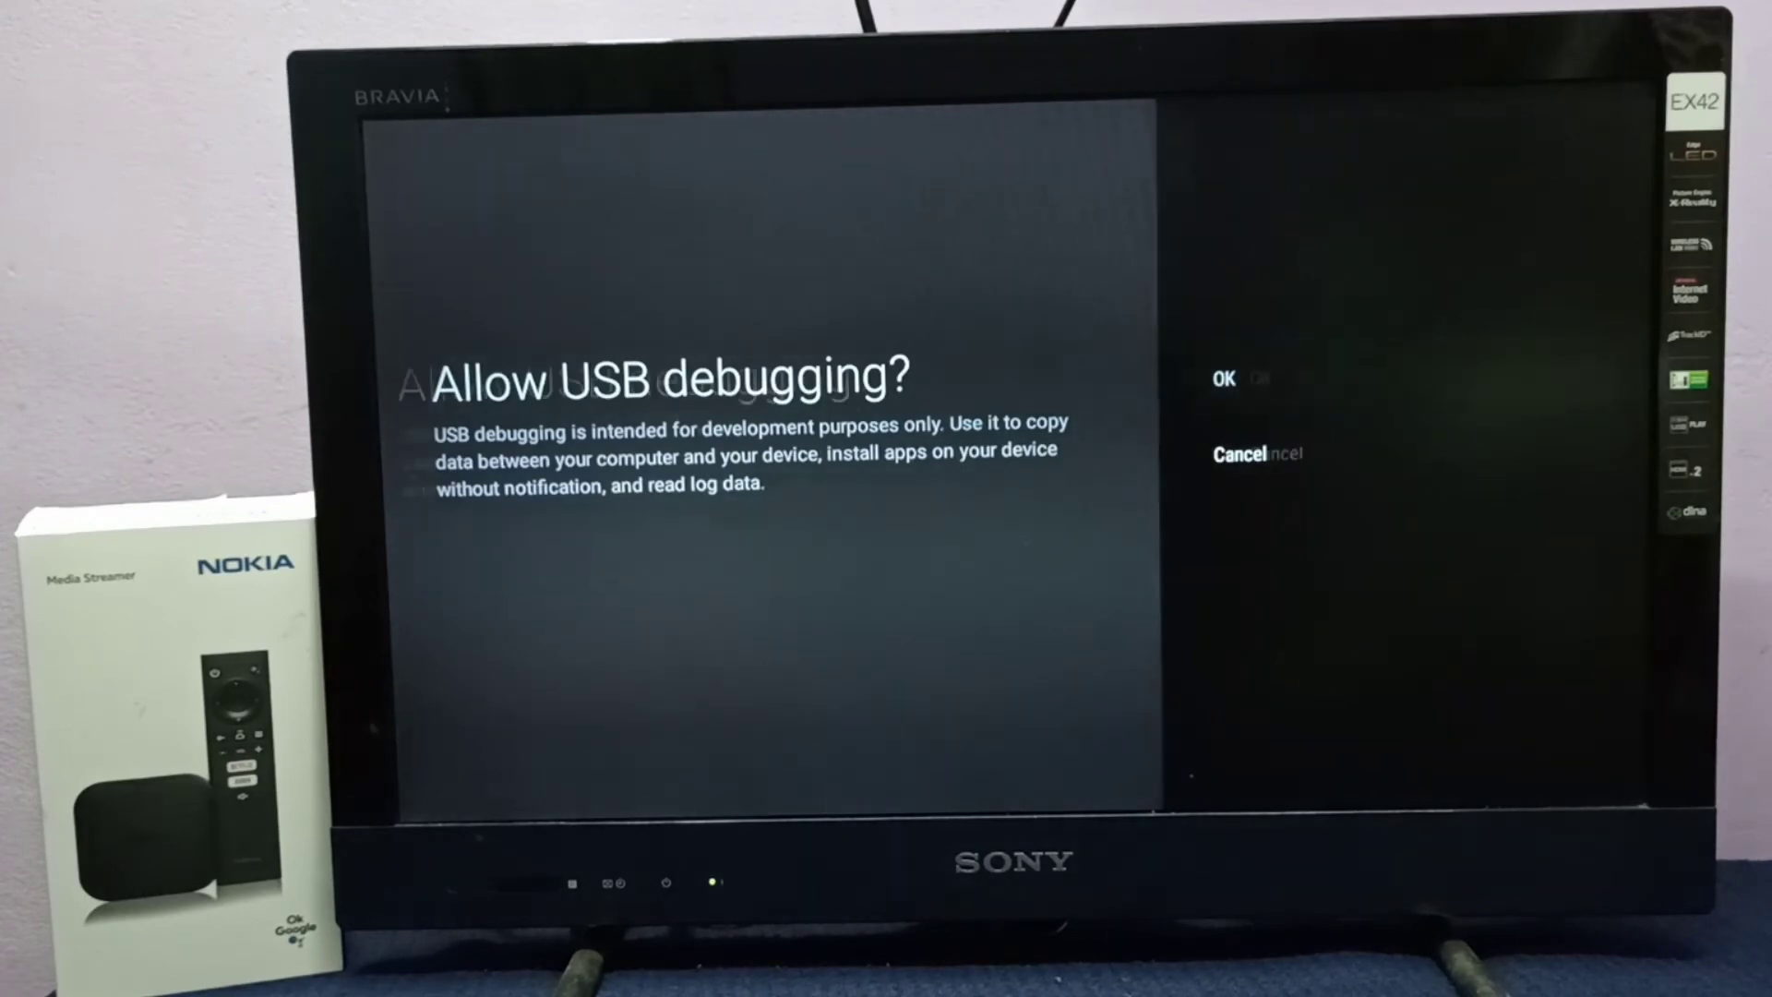
pyautogui.click(1222, 377)
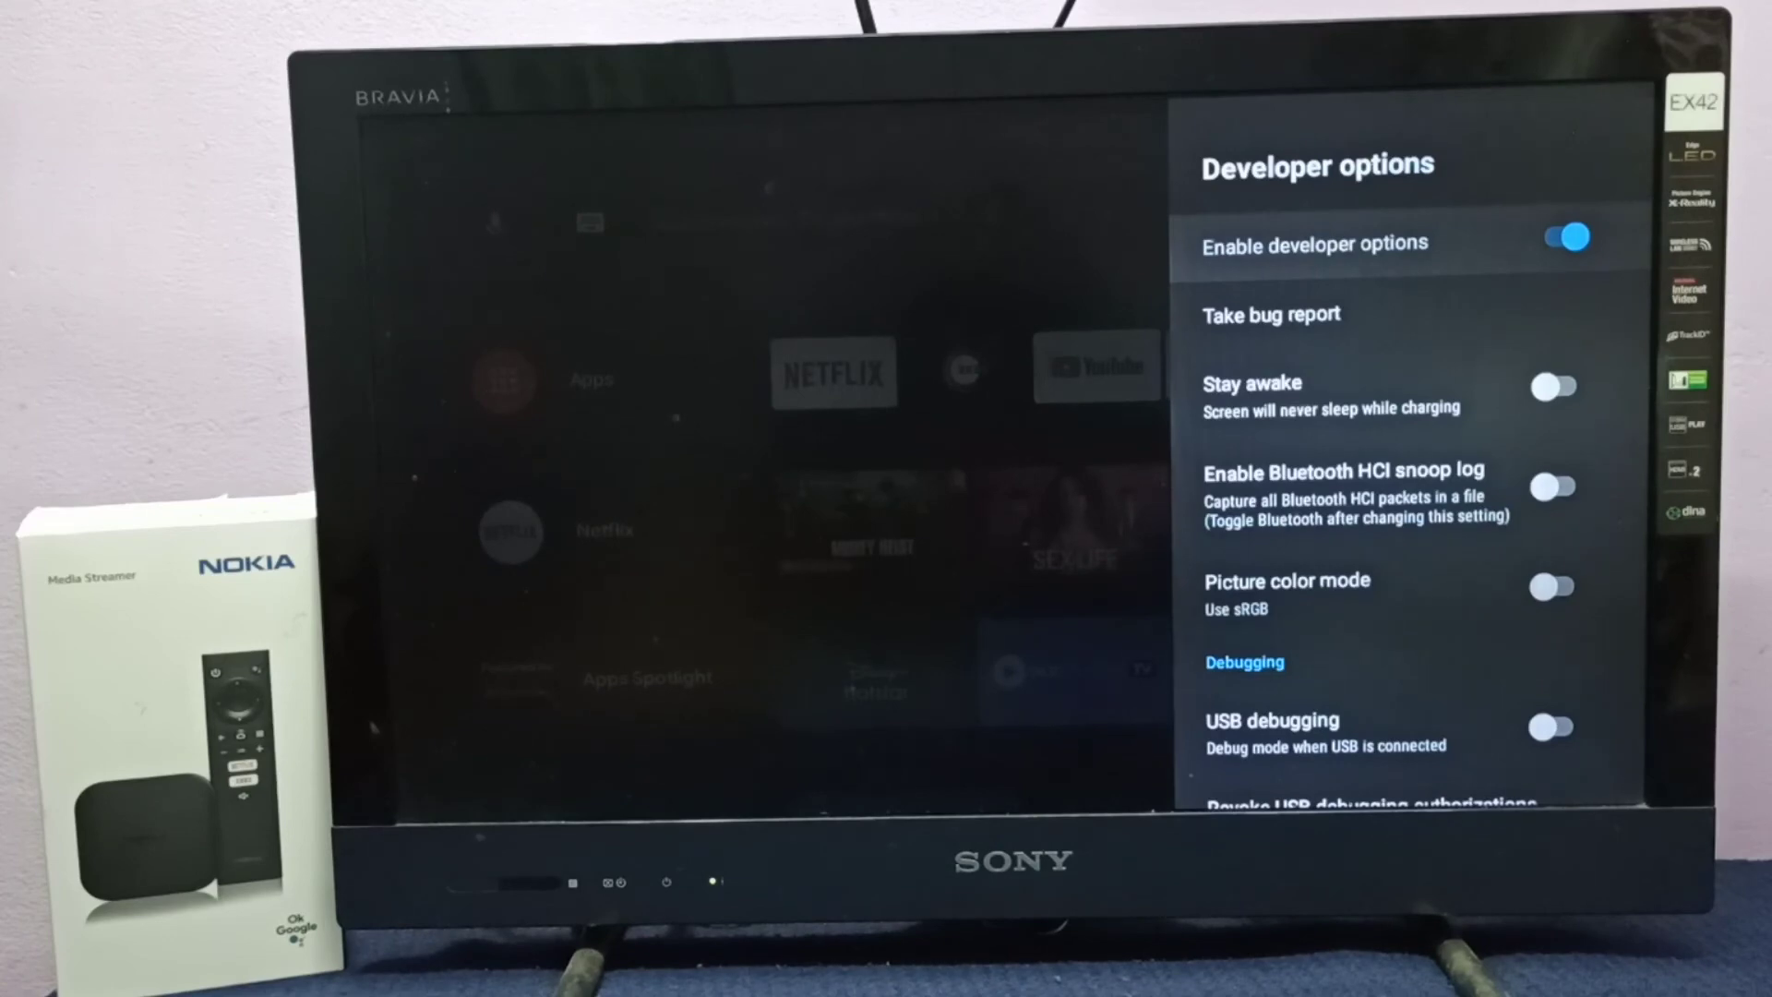
# - Switch the Enable developer options toggle off
pyautogui.click(1562, 236)
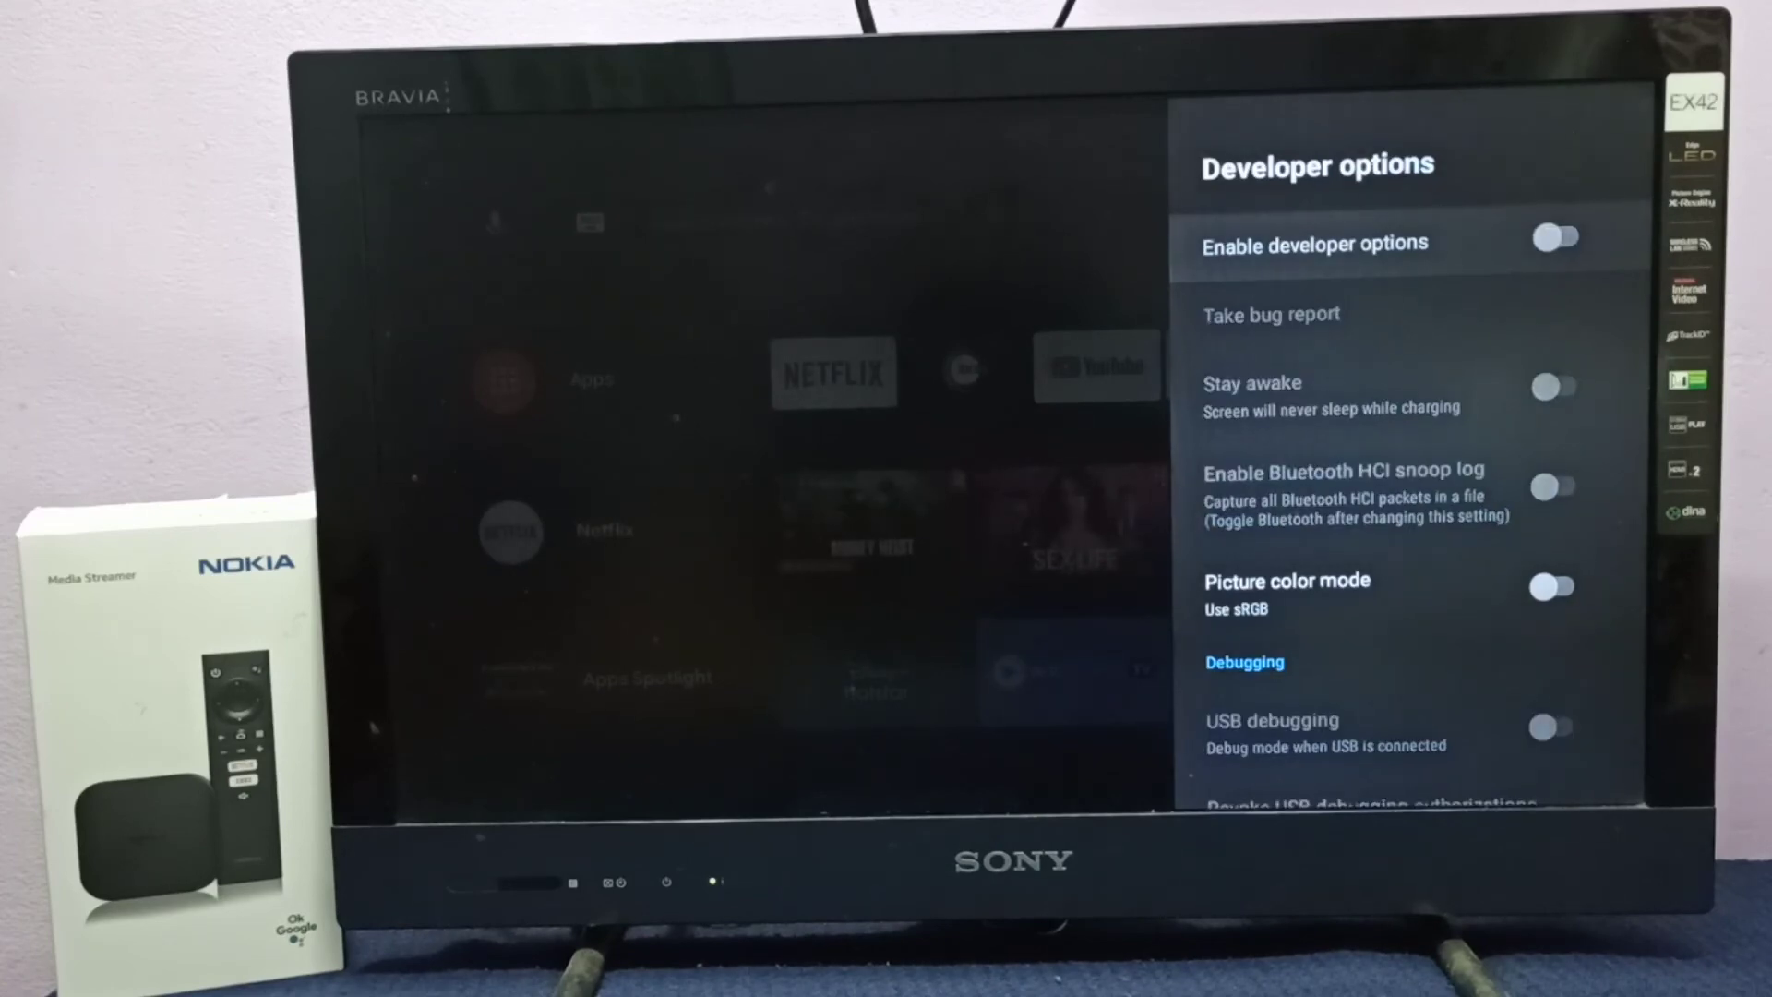